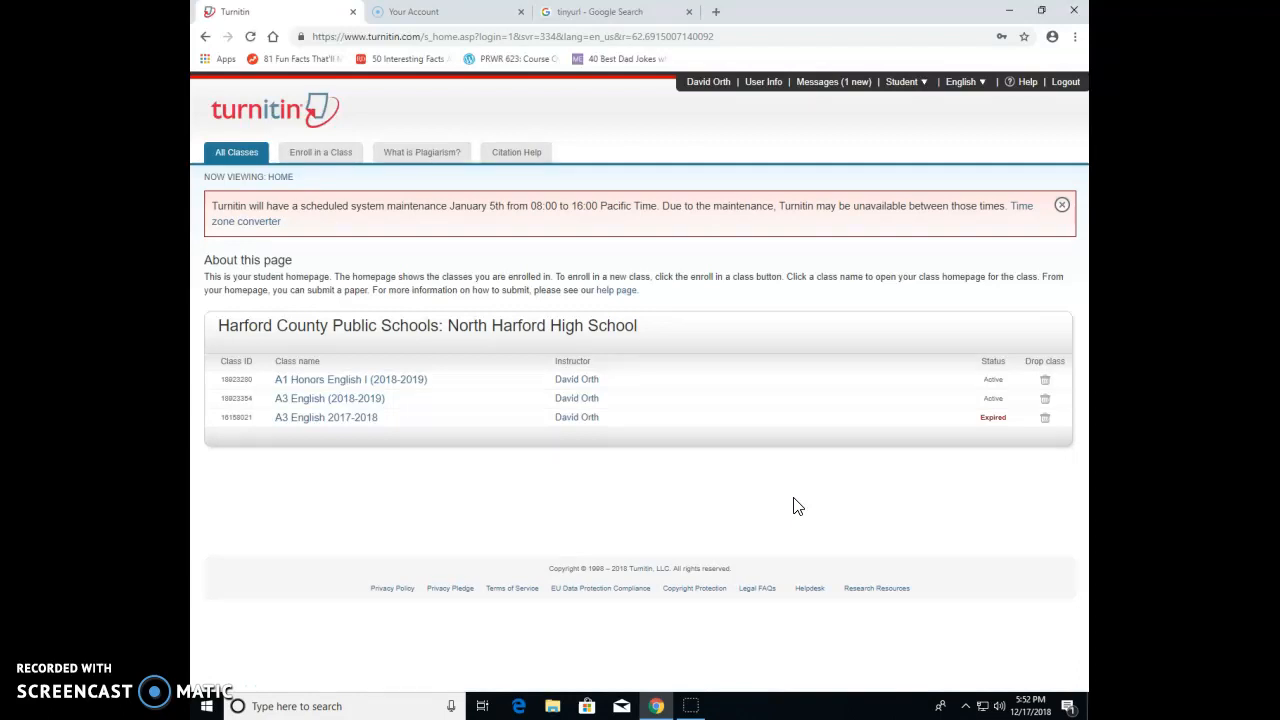
mouse_move(828, 584)
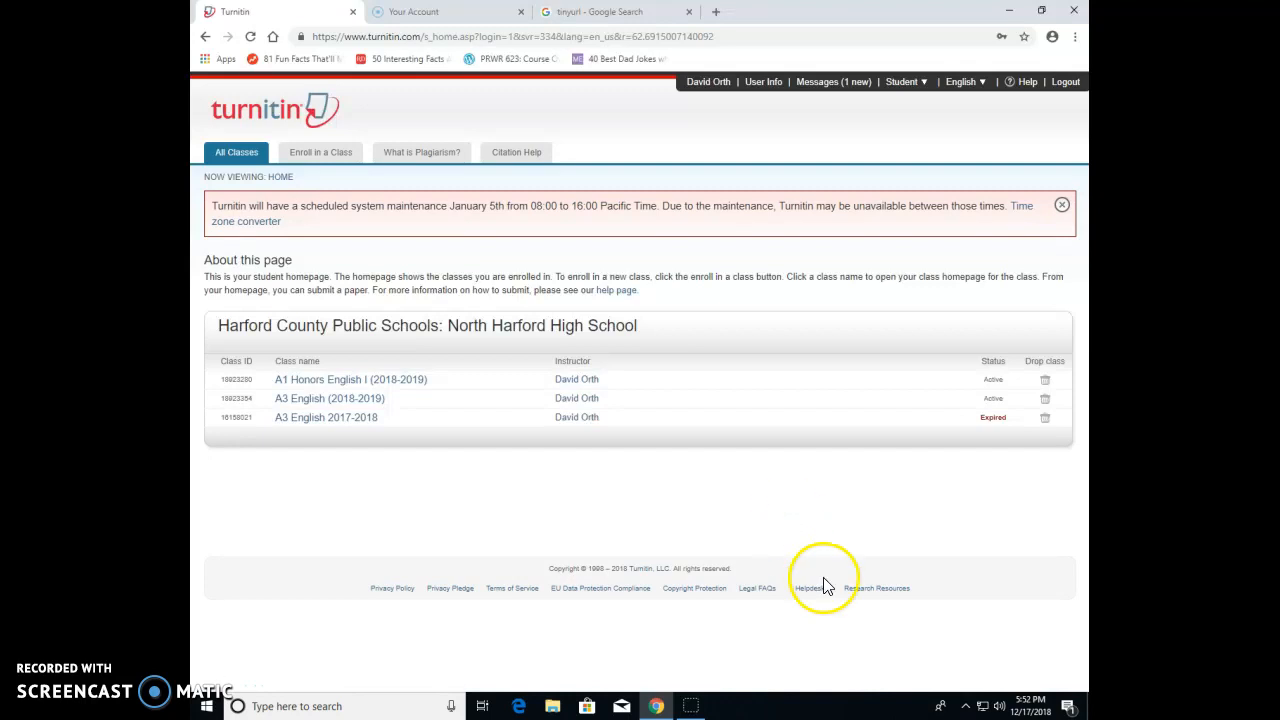
mouse_move(348, 384)
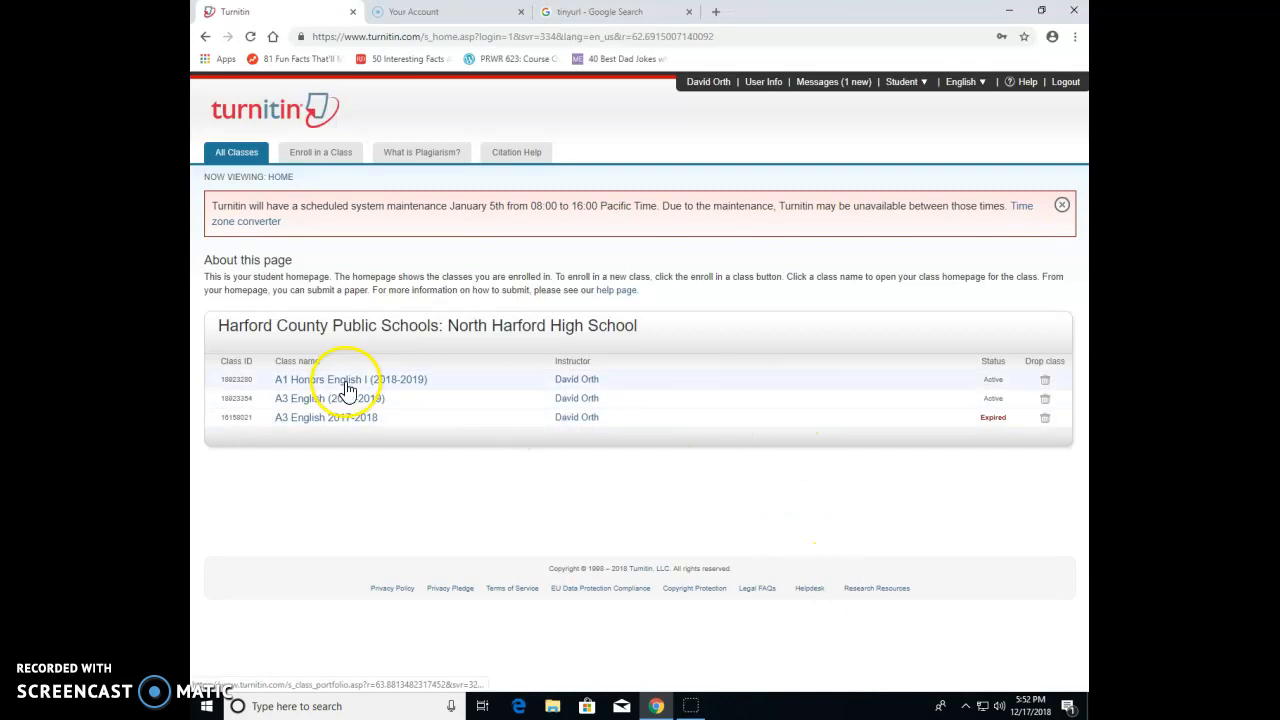
Step: Open the A1 Honors English I (2018-2019) class homepage with its five assignments
left_click(344, 380)
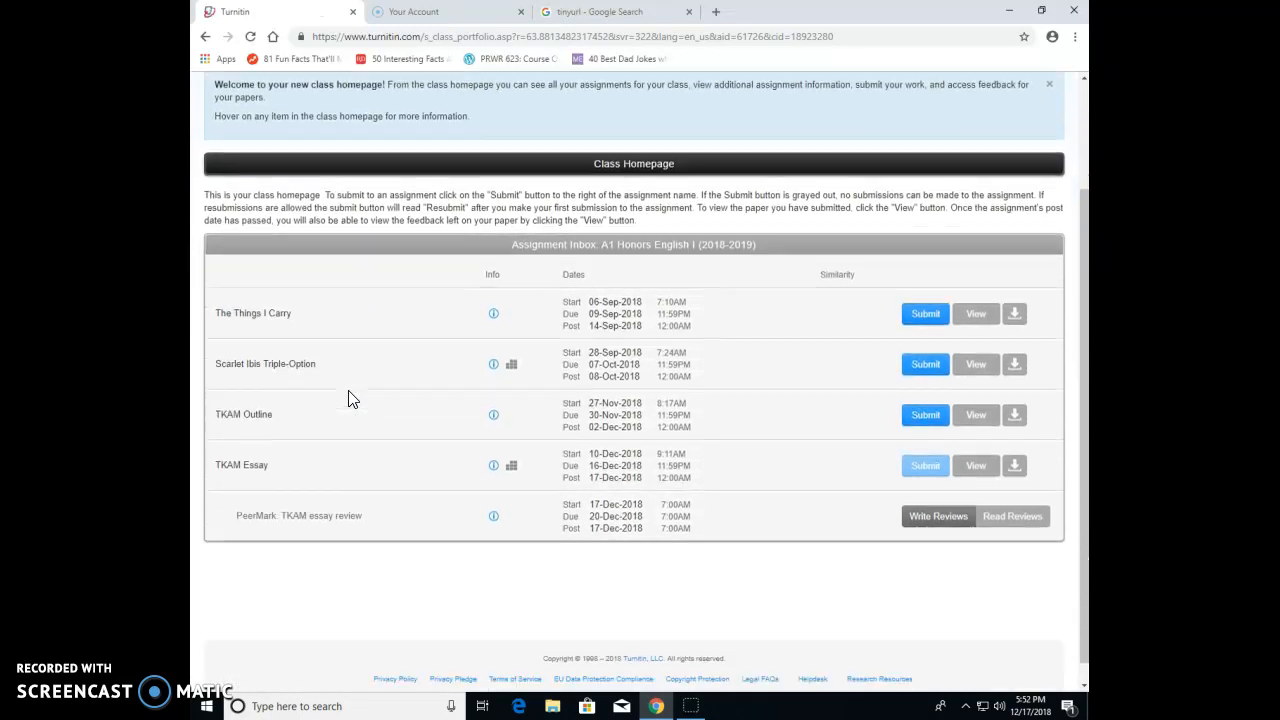
mouse_move(510, 528)
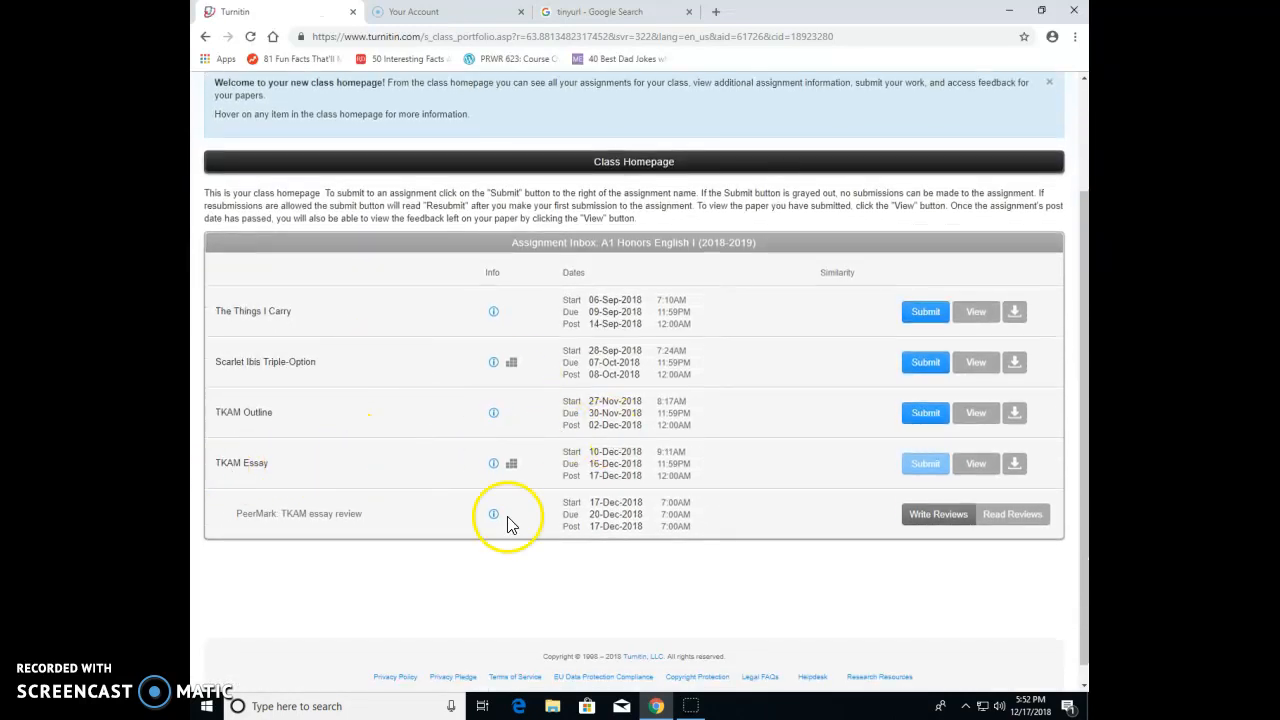
mouse_move(924, 464)
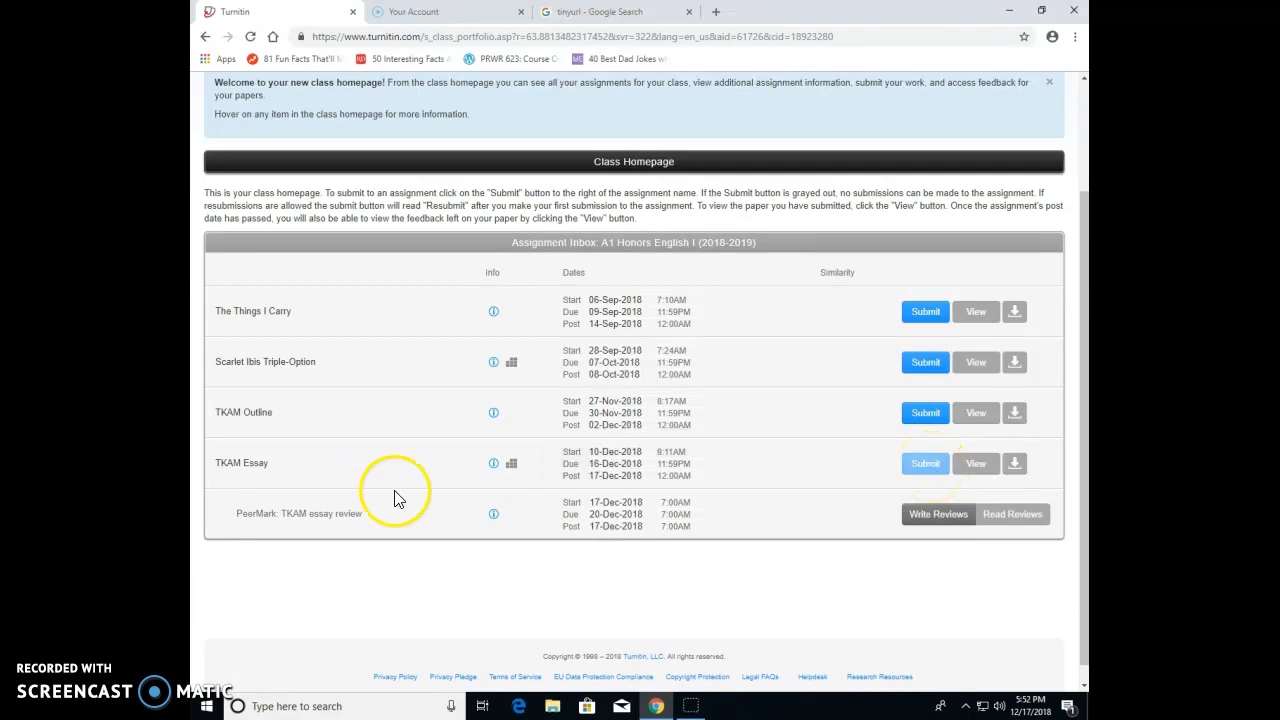
mouse_move(248, 534)
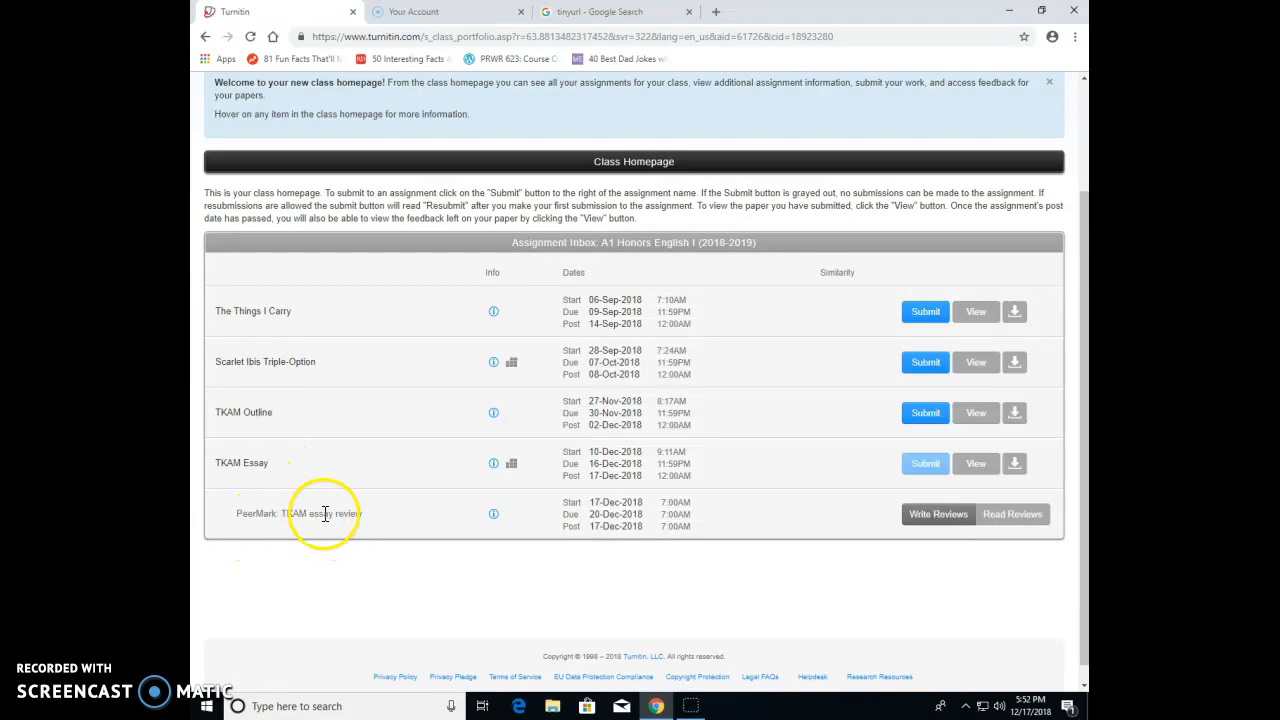
mouse_move(580, 514)
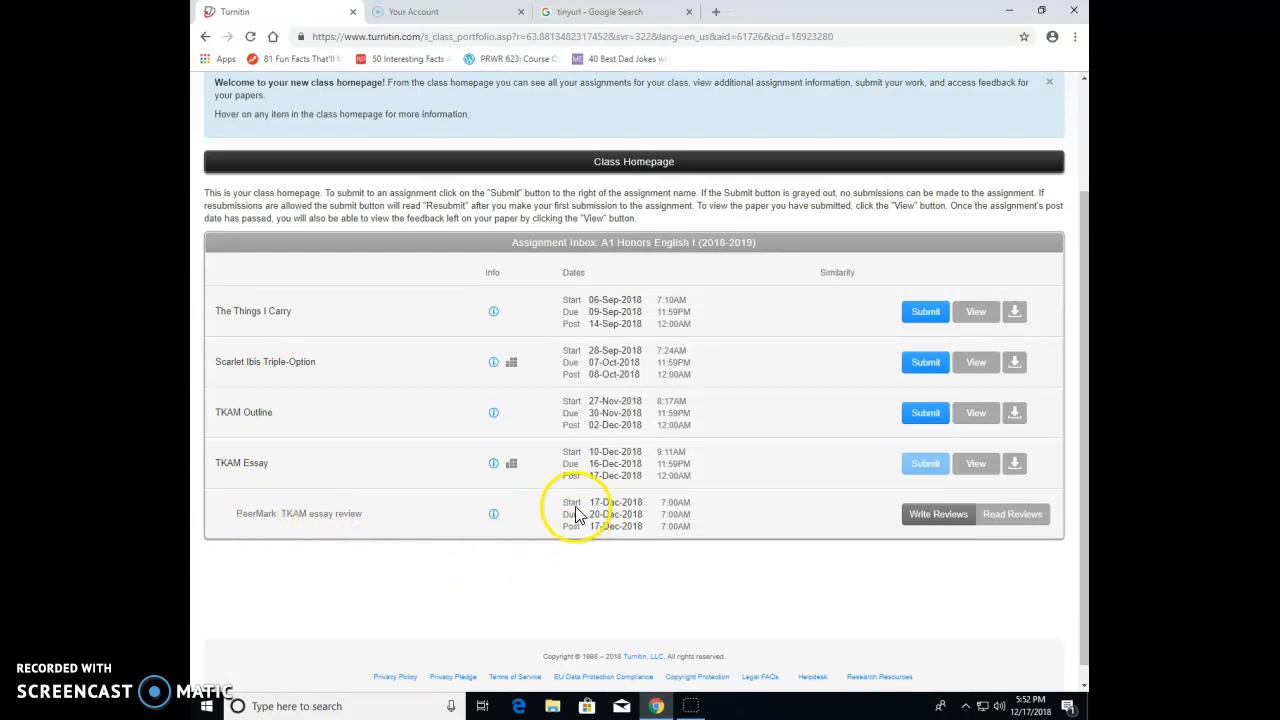
mouse_move(612, 508)
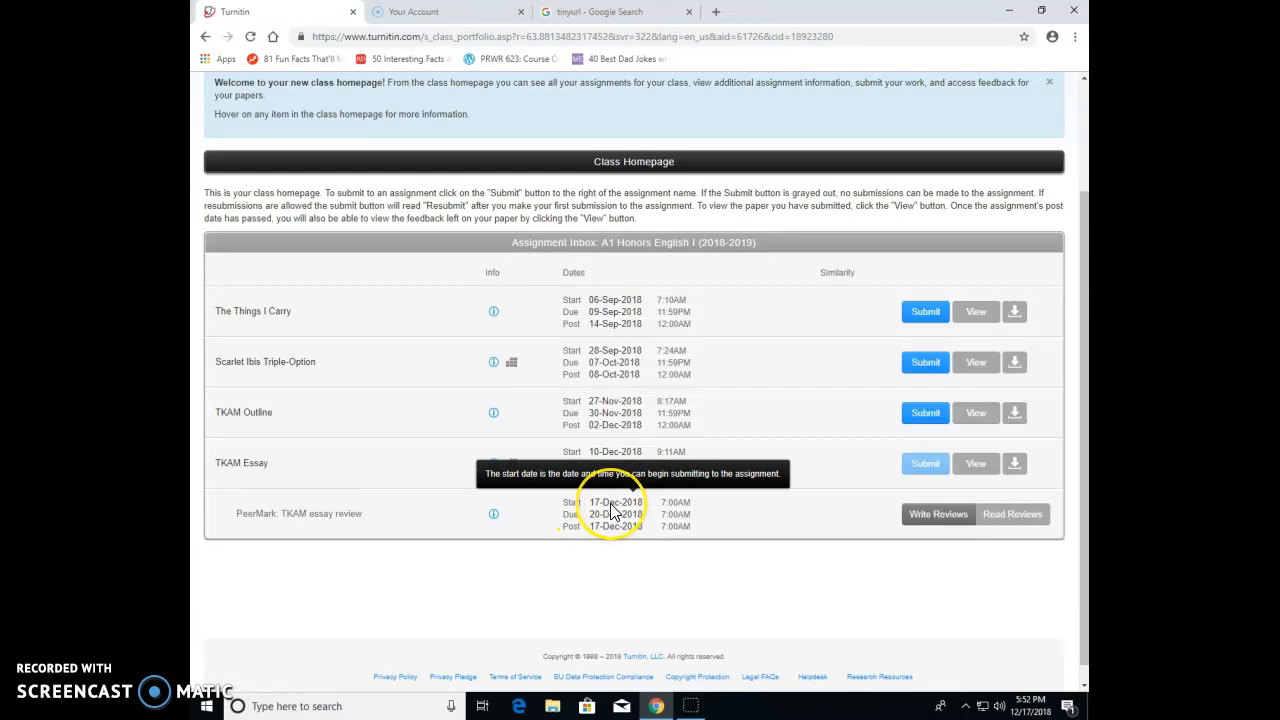
mouse_move(636, 512)
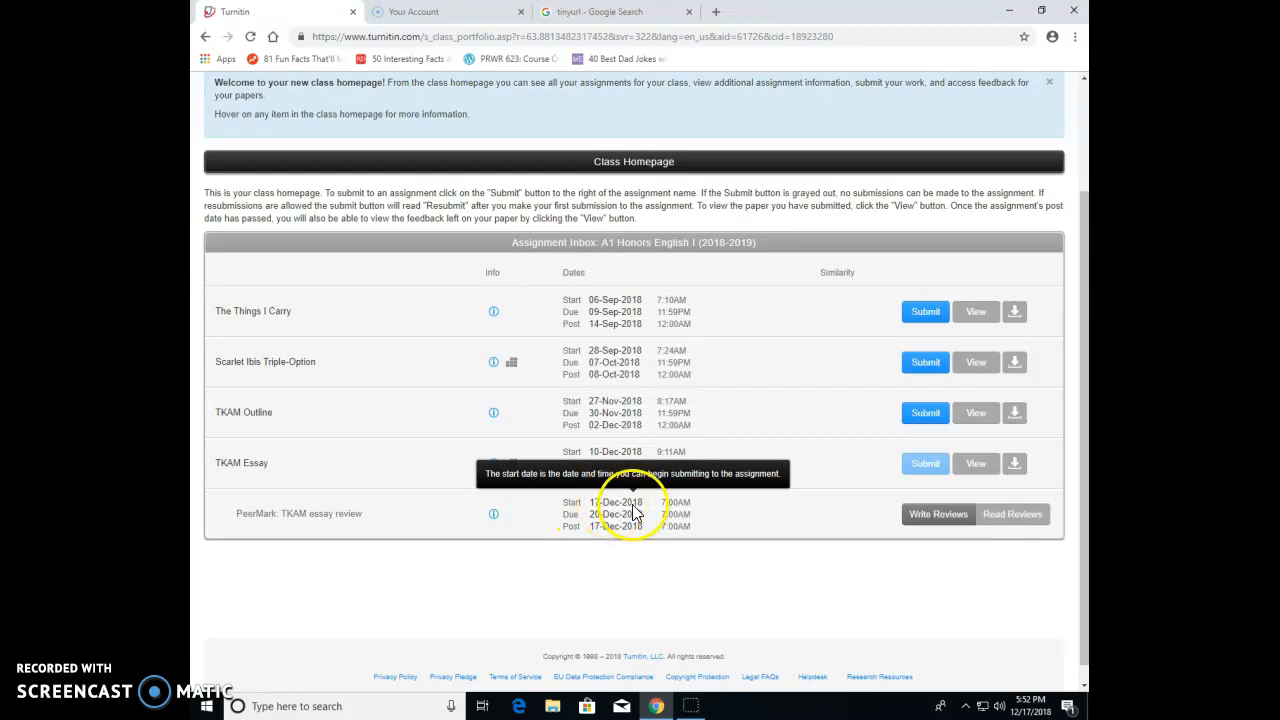
mouse_move(616, 524)
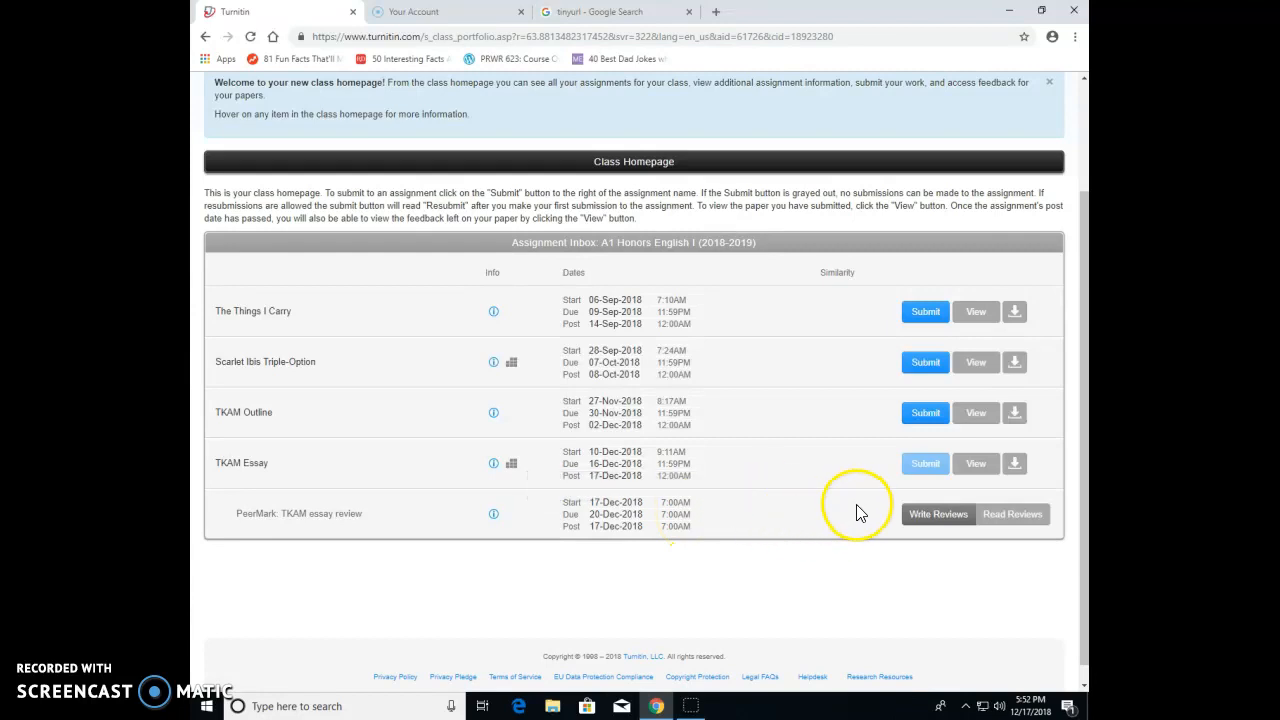
Step: Show the papers waiting to be reviewed for the PeerMark TKAM essay review
left_click(938, 514)
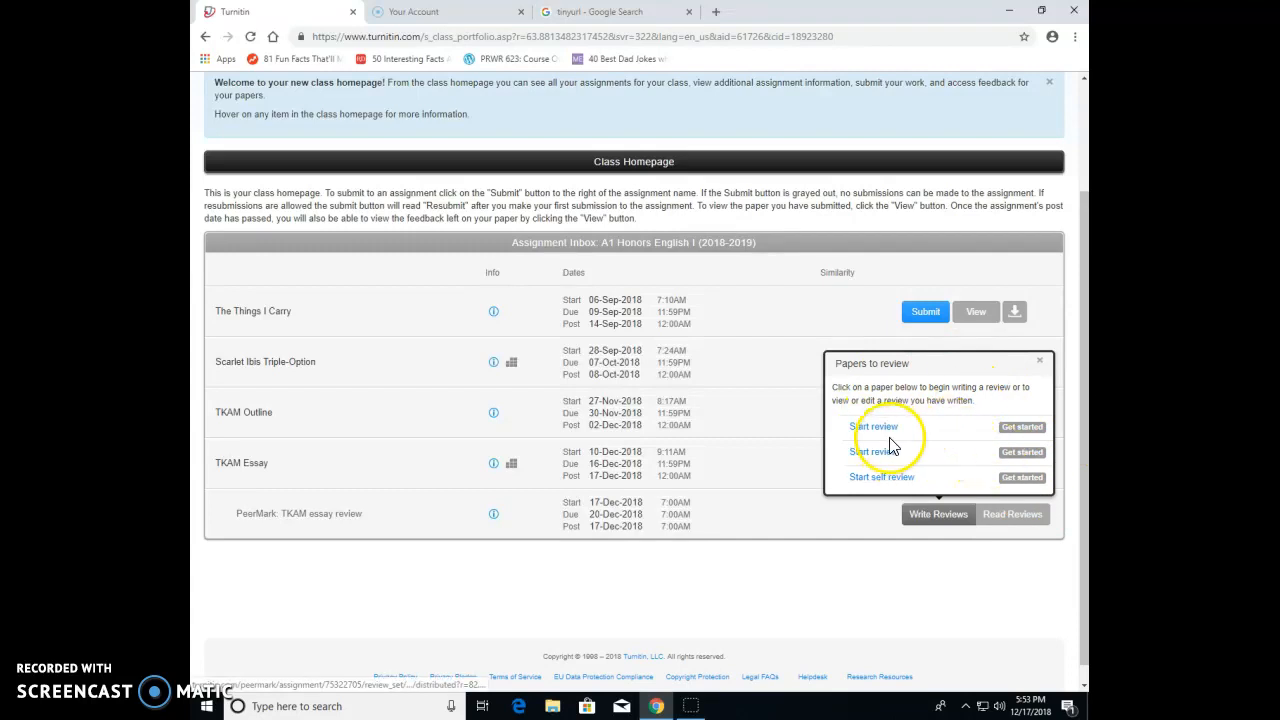
mouse_move(912, 436)
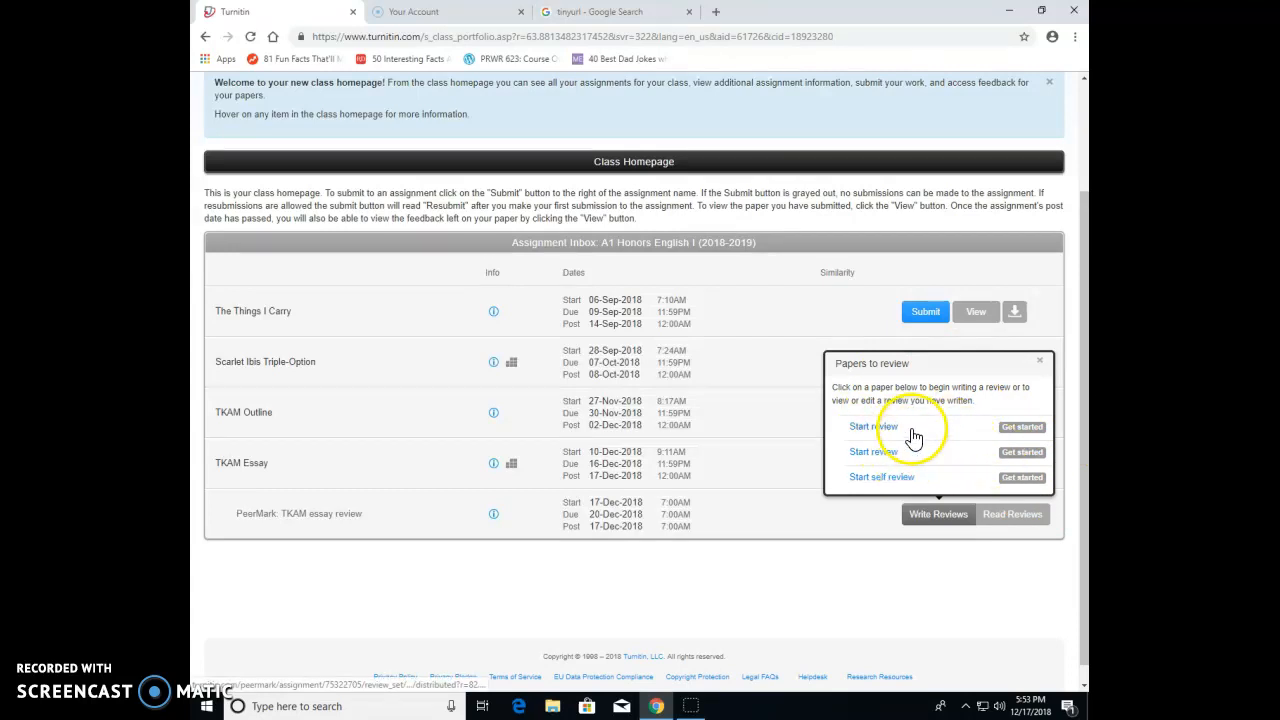
mouse_move(896, 486)
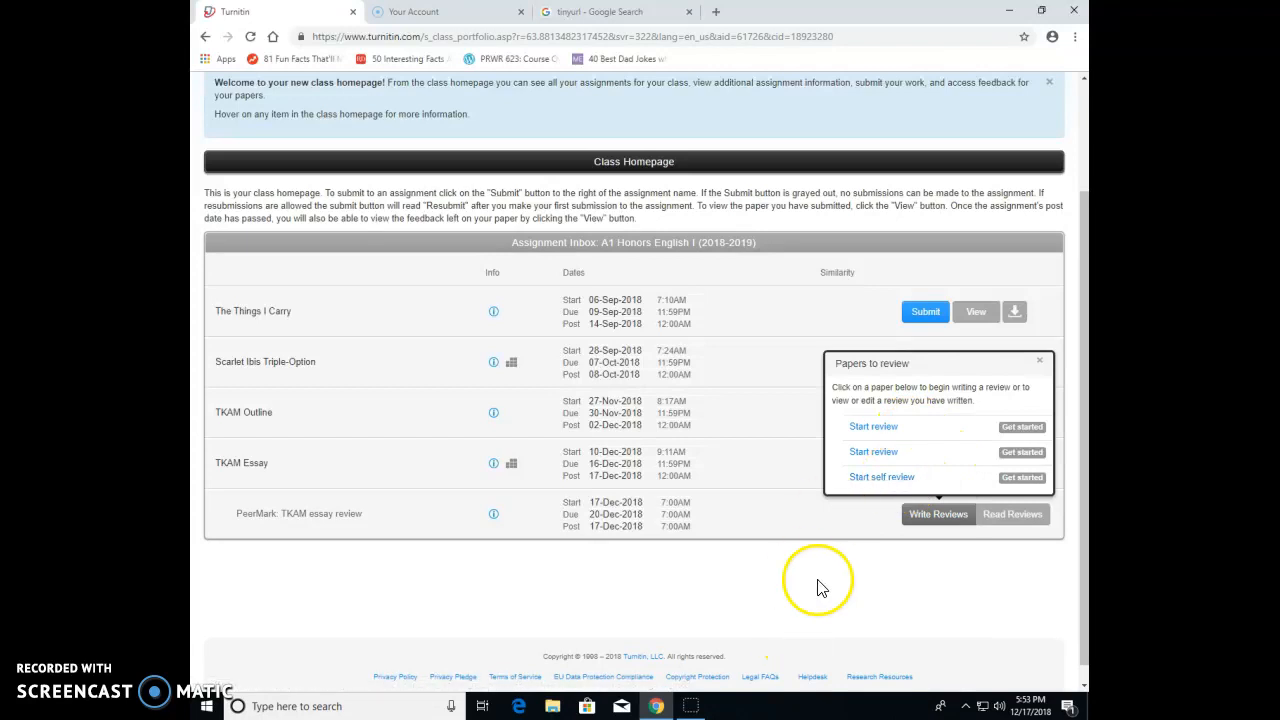
Step: Start the review of the first TKAM draft essay and look over it beside the review questions
left_click(872, 428)
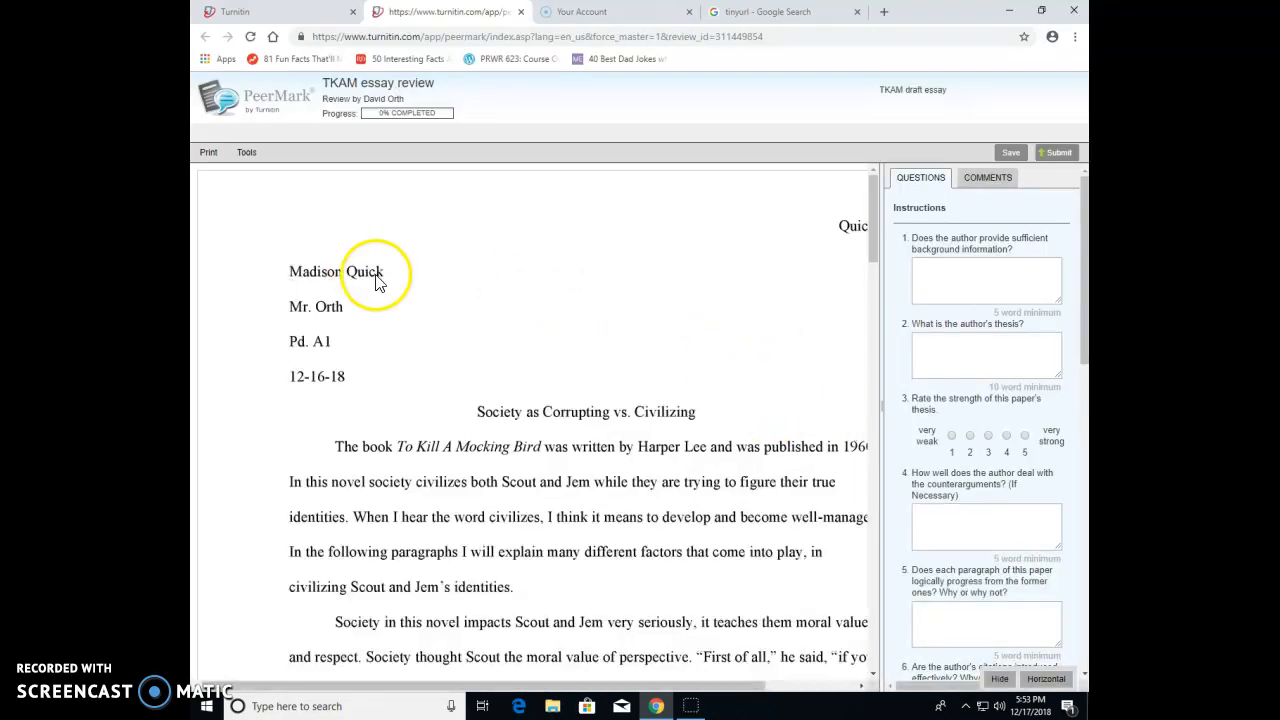
mouse_move(392, 288)
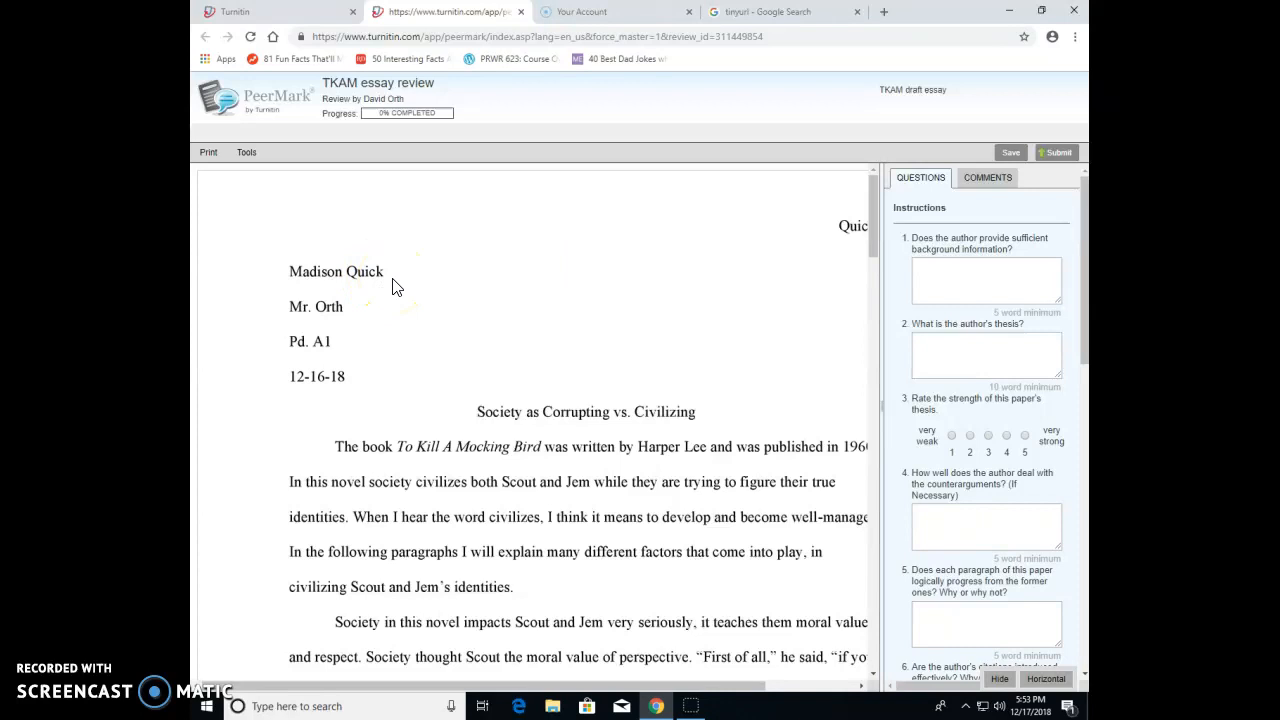
scroll("down", 3)
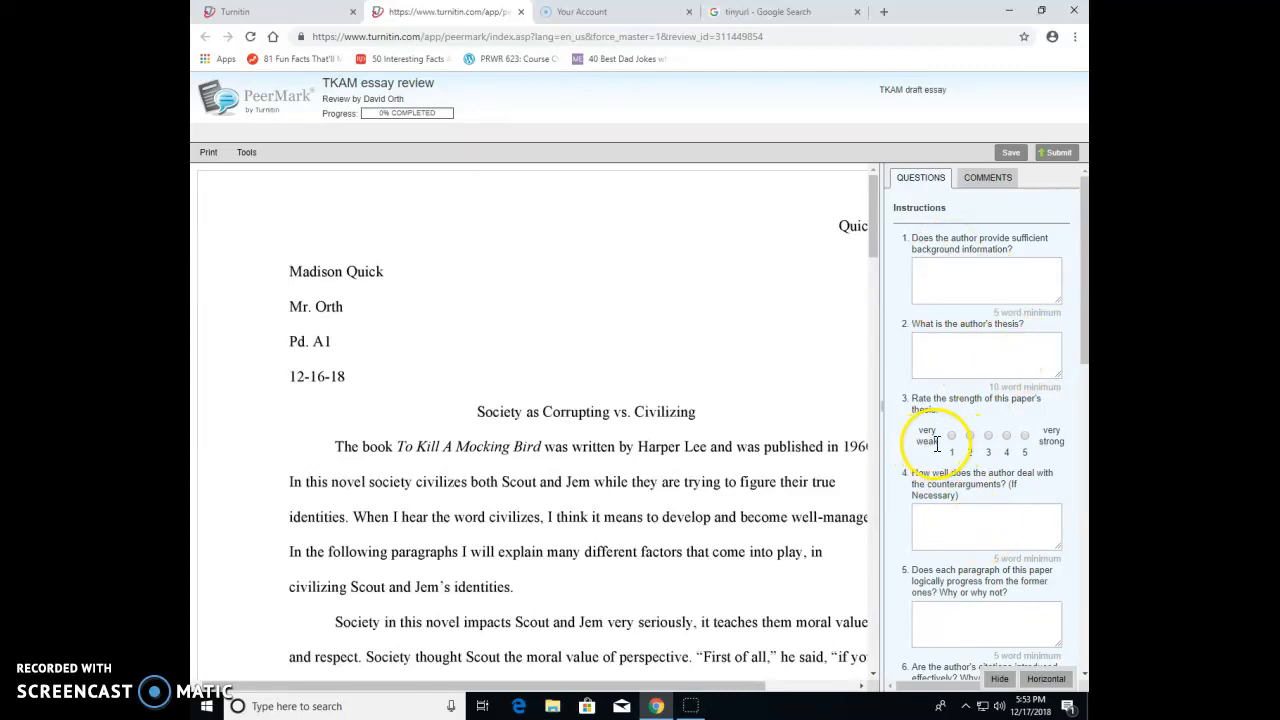
left_click(950, 436)
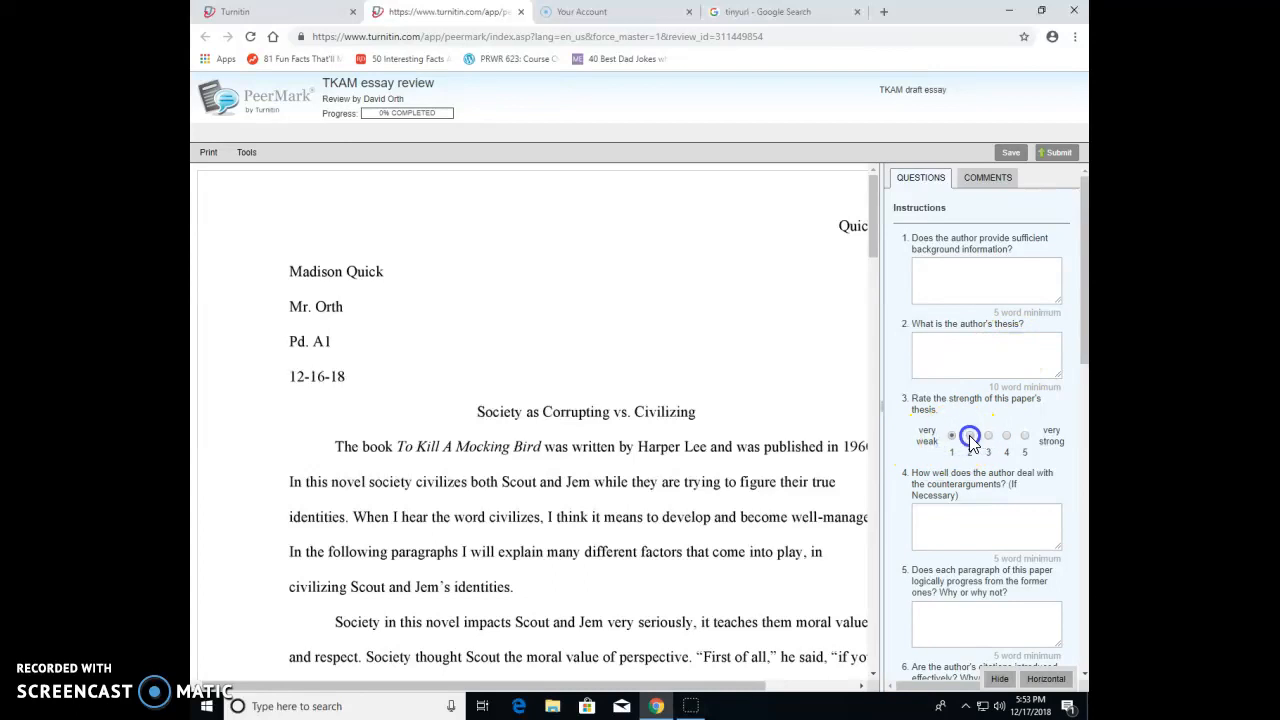
left_click(1024, 436)
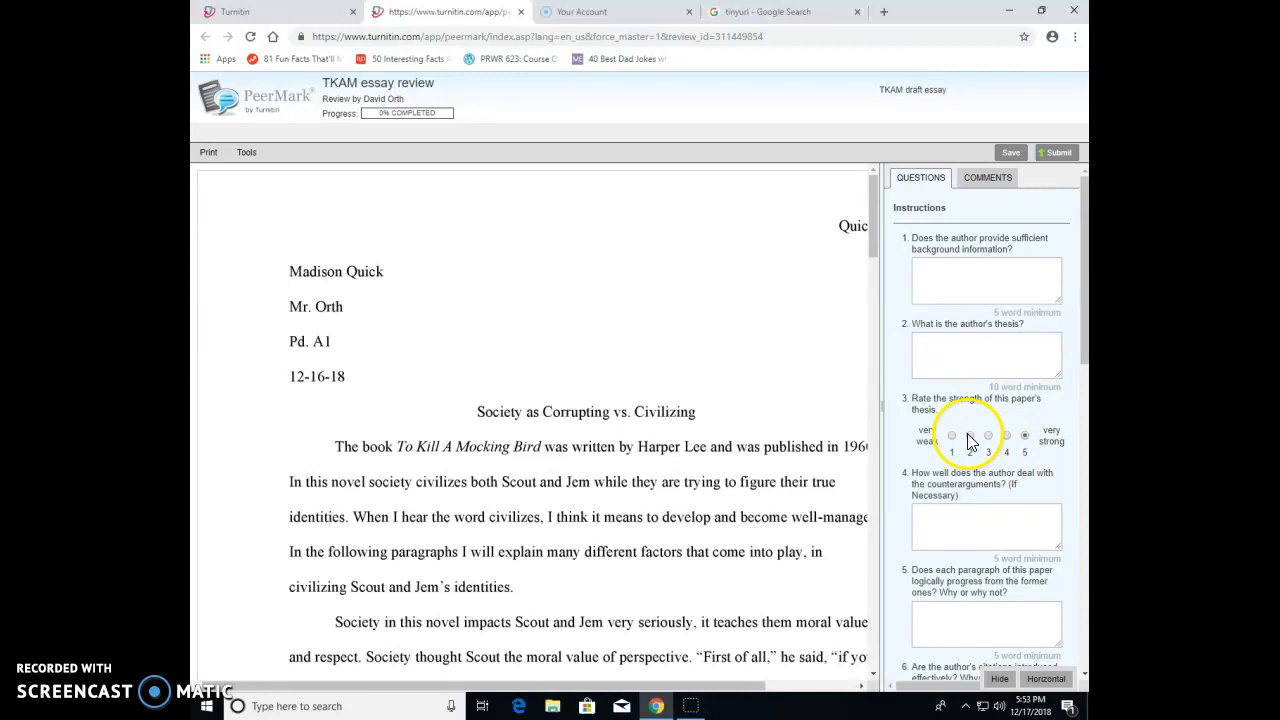
left_click(952, 436)
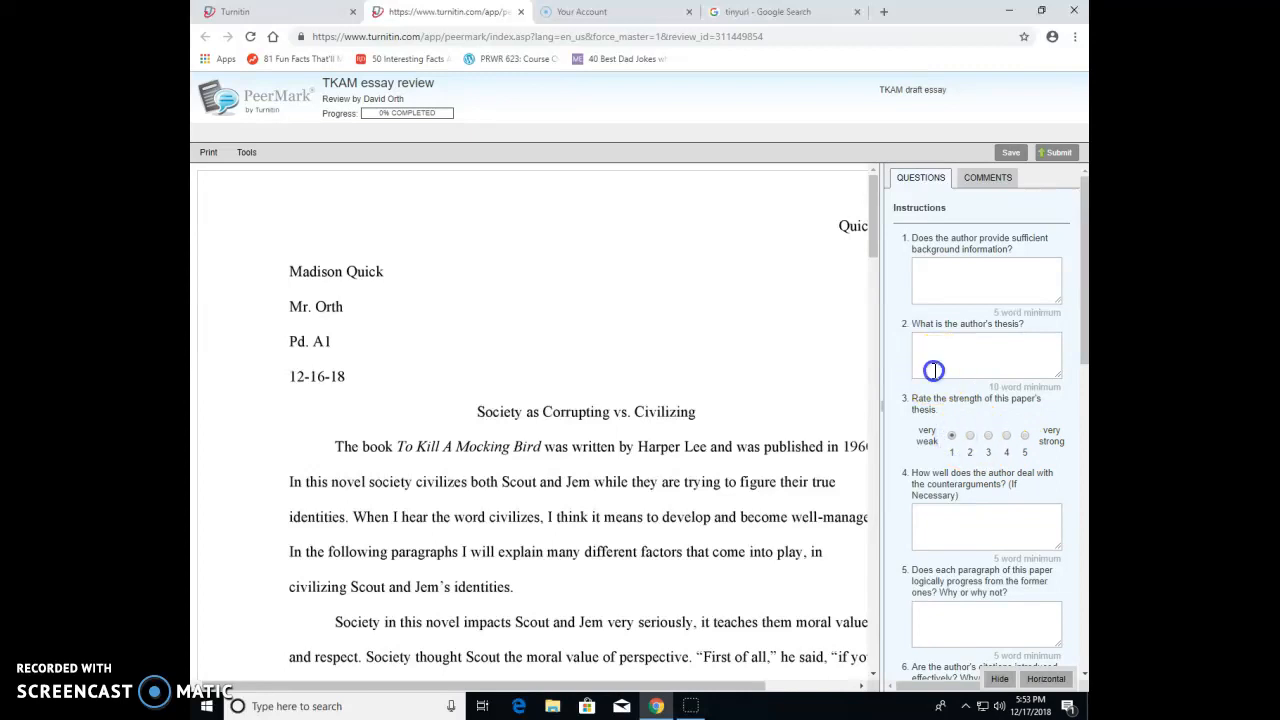
Step: Answer question 1 about background information with the response 'adfpoijadndf'
left_click(956, 278)
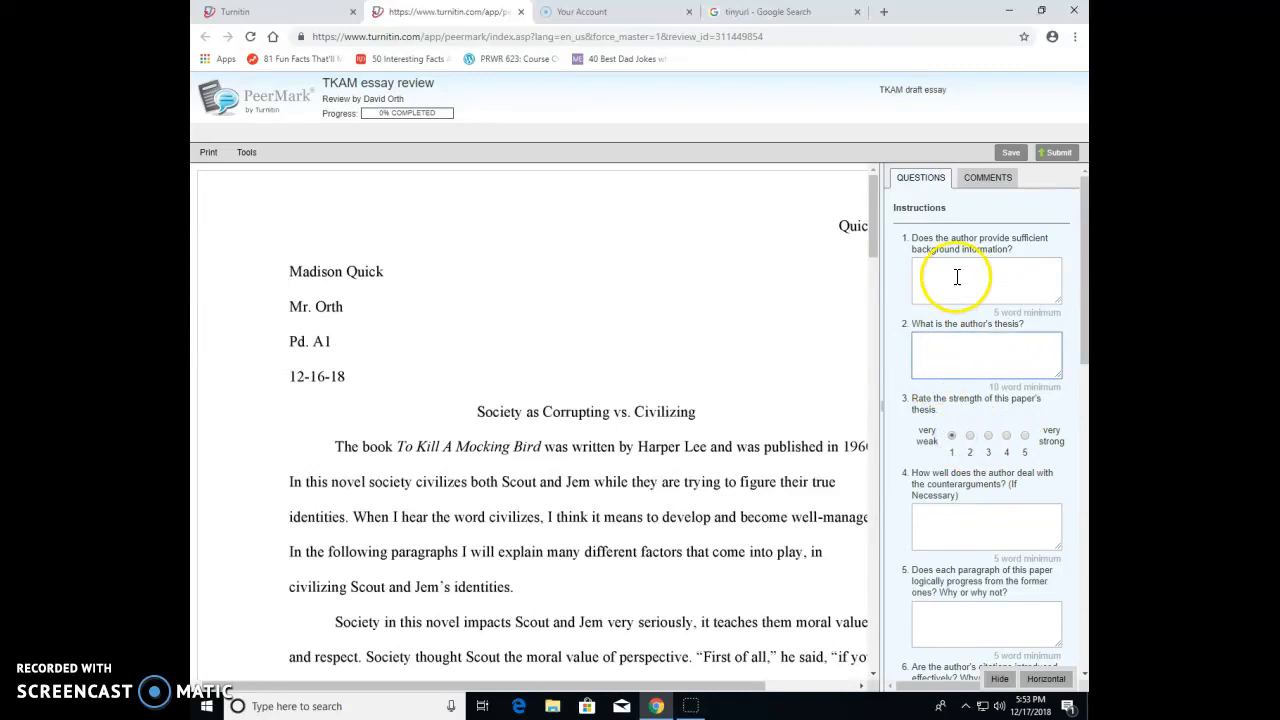
left_click(956, 280)
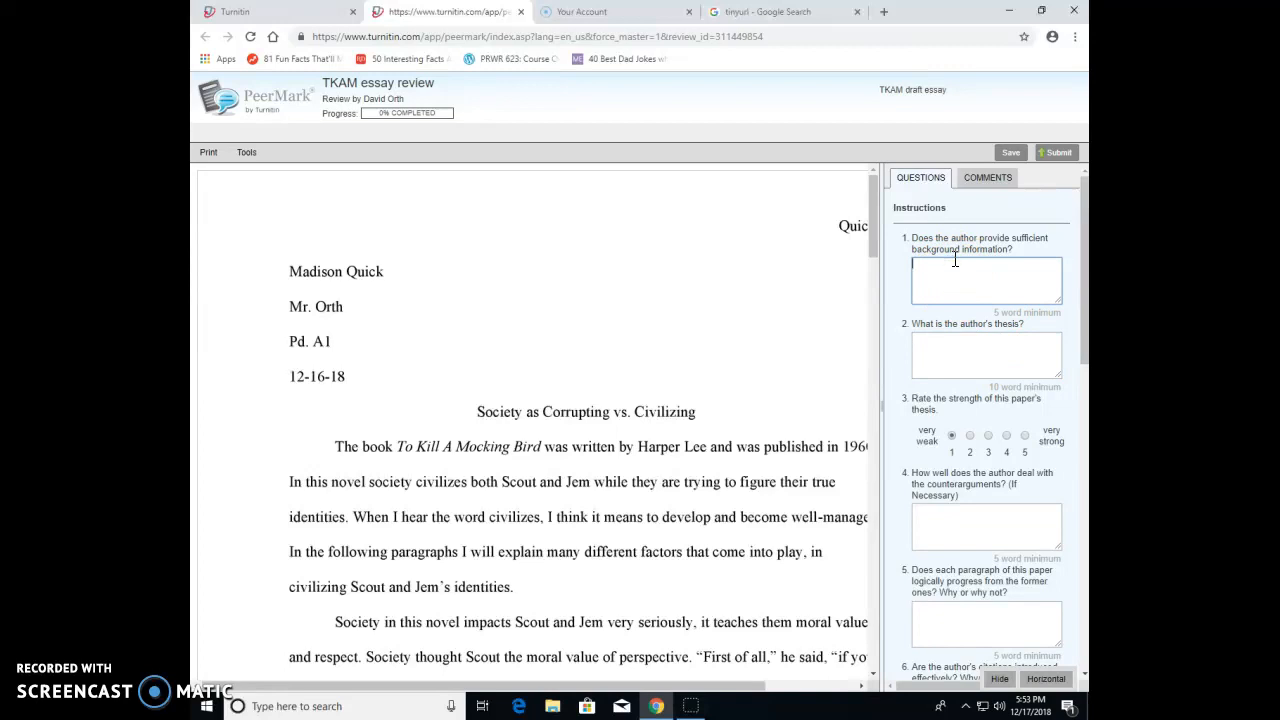
type("adfpoijadndf")
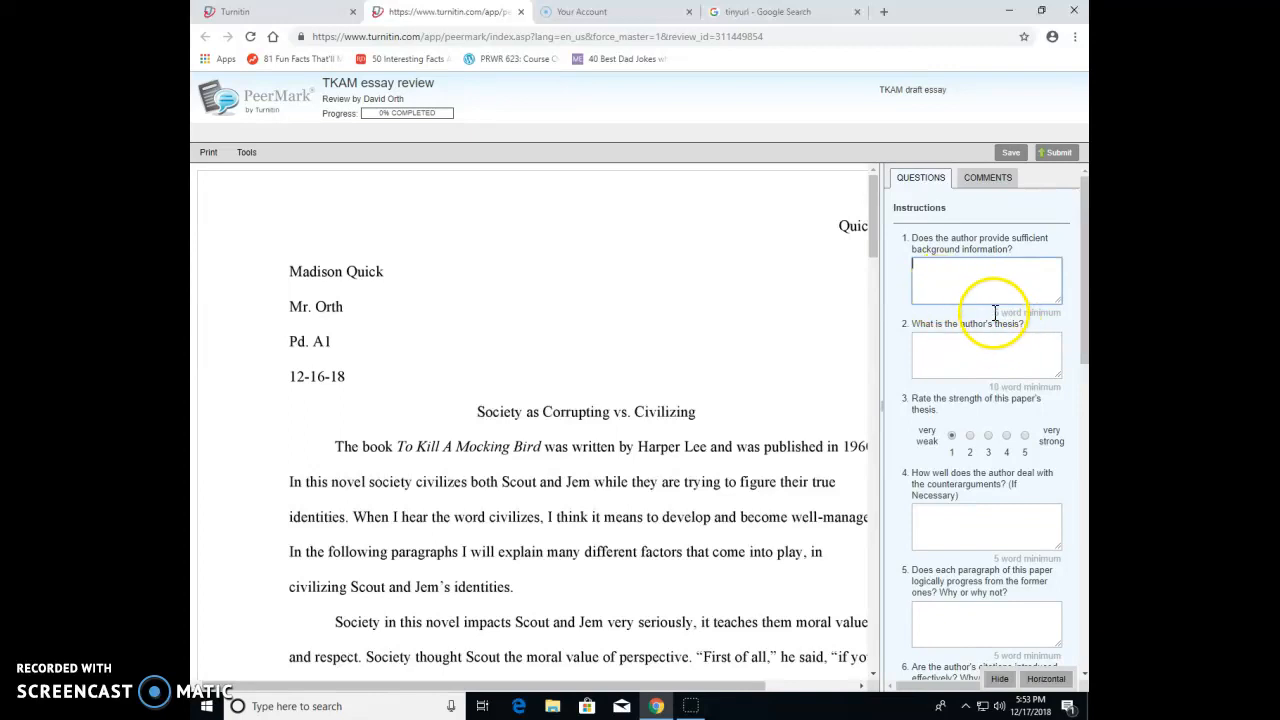
mouse_move(1052, 316)
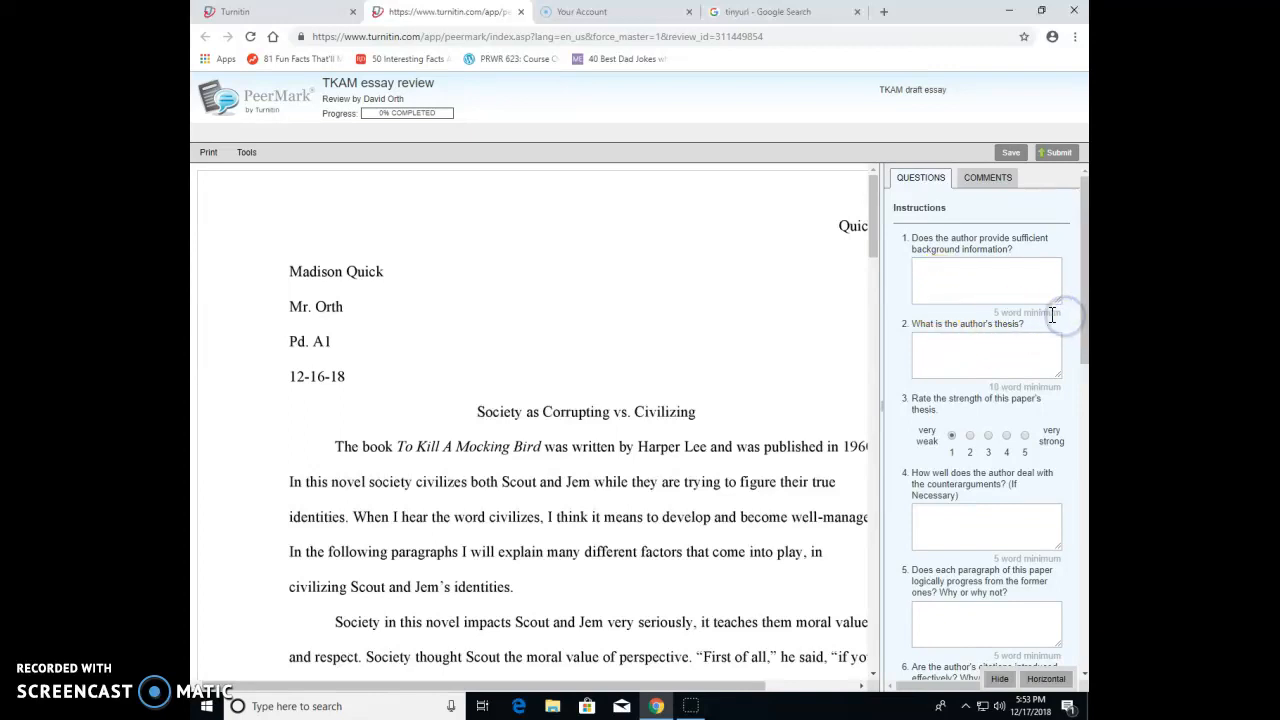
left_click(986, 280)
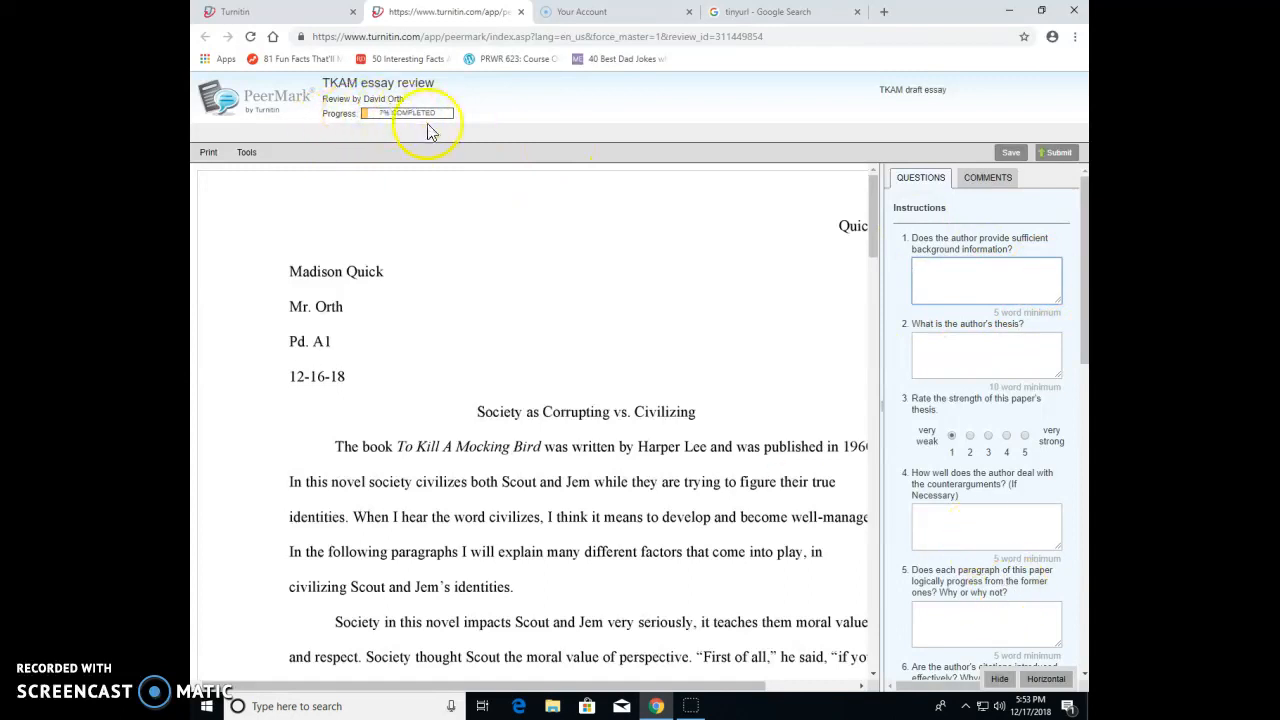
mouse_move(764, 336)
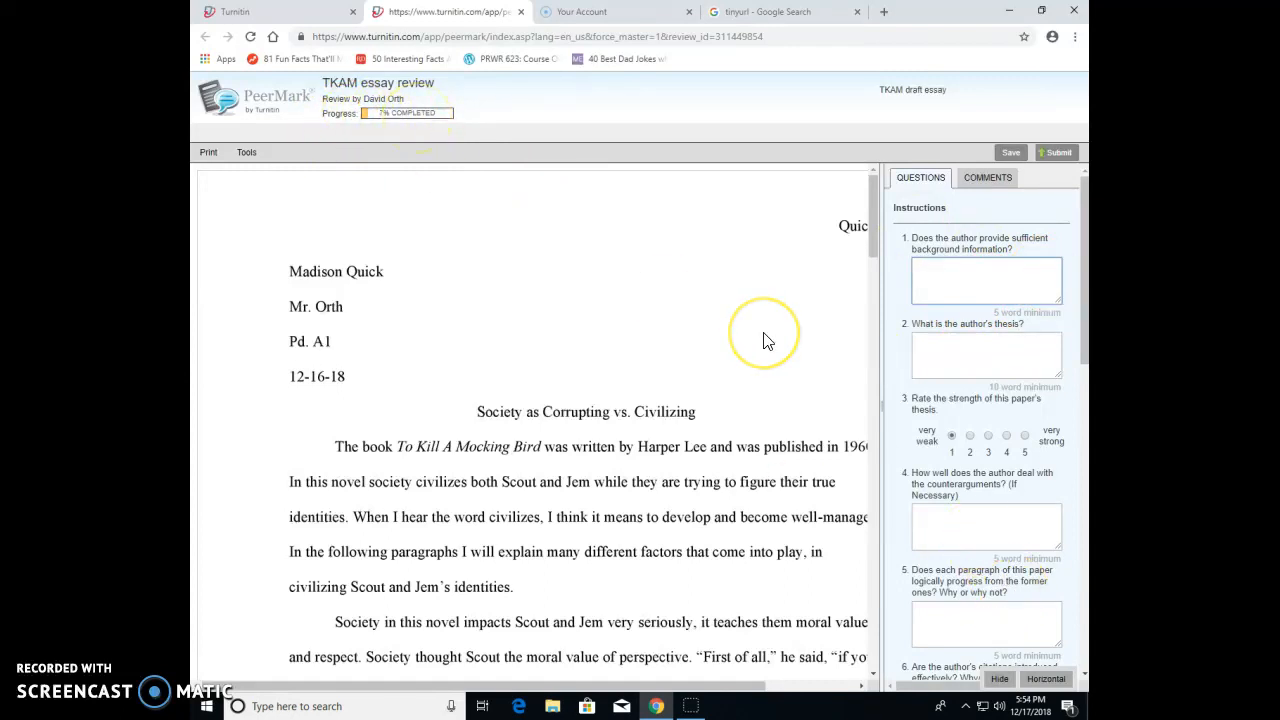
mouse_move(888, 300)
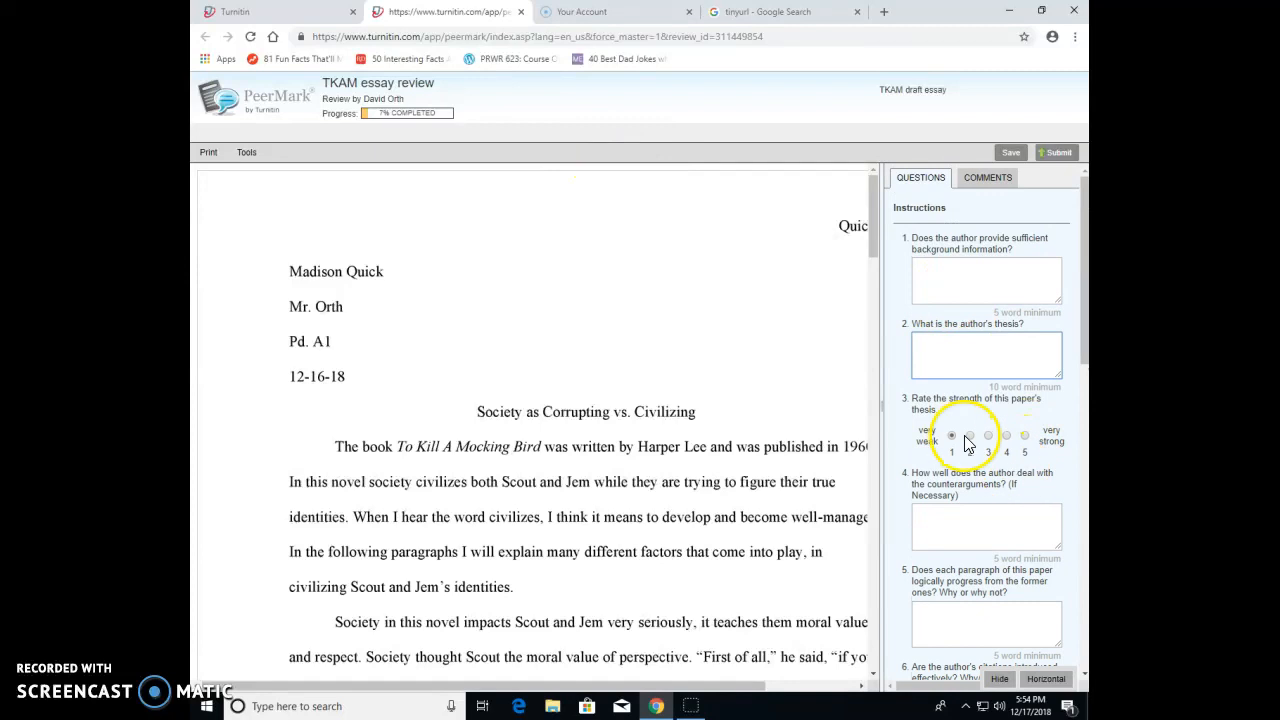
mouse_move(1008, 444)
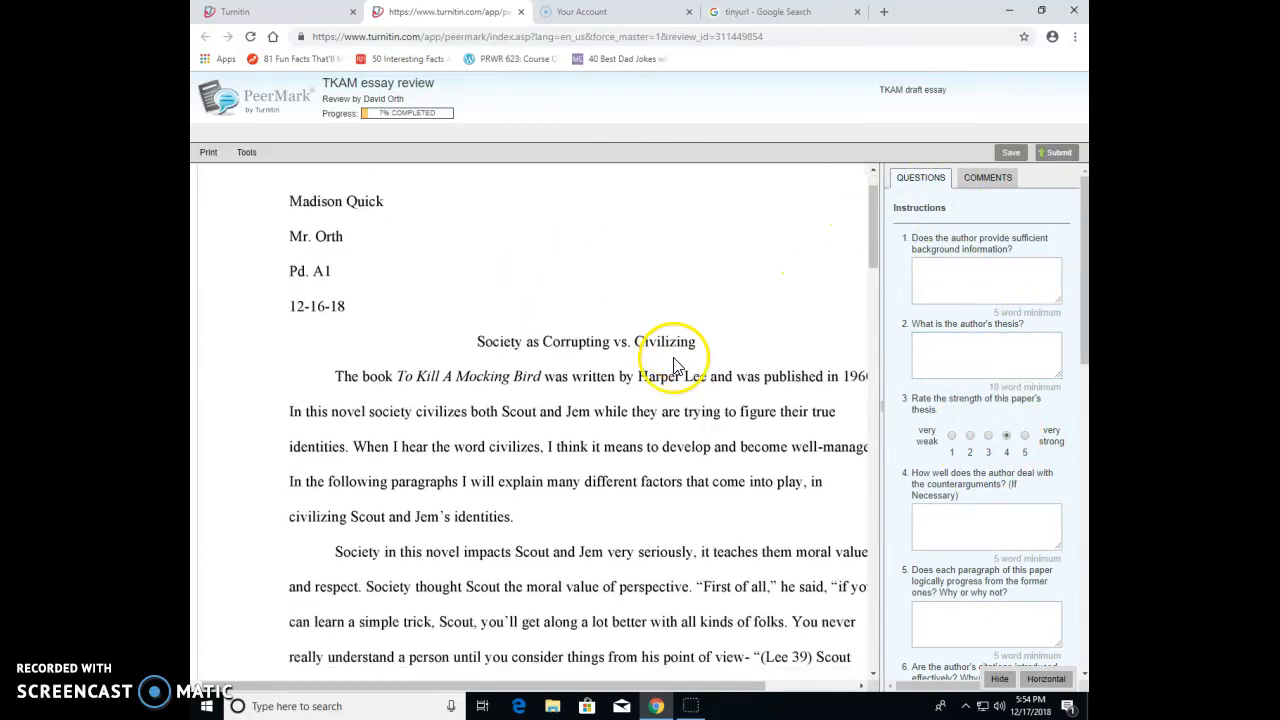
Step: Save the started review as a draft showing about 7% completed
left_click(652, 350)
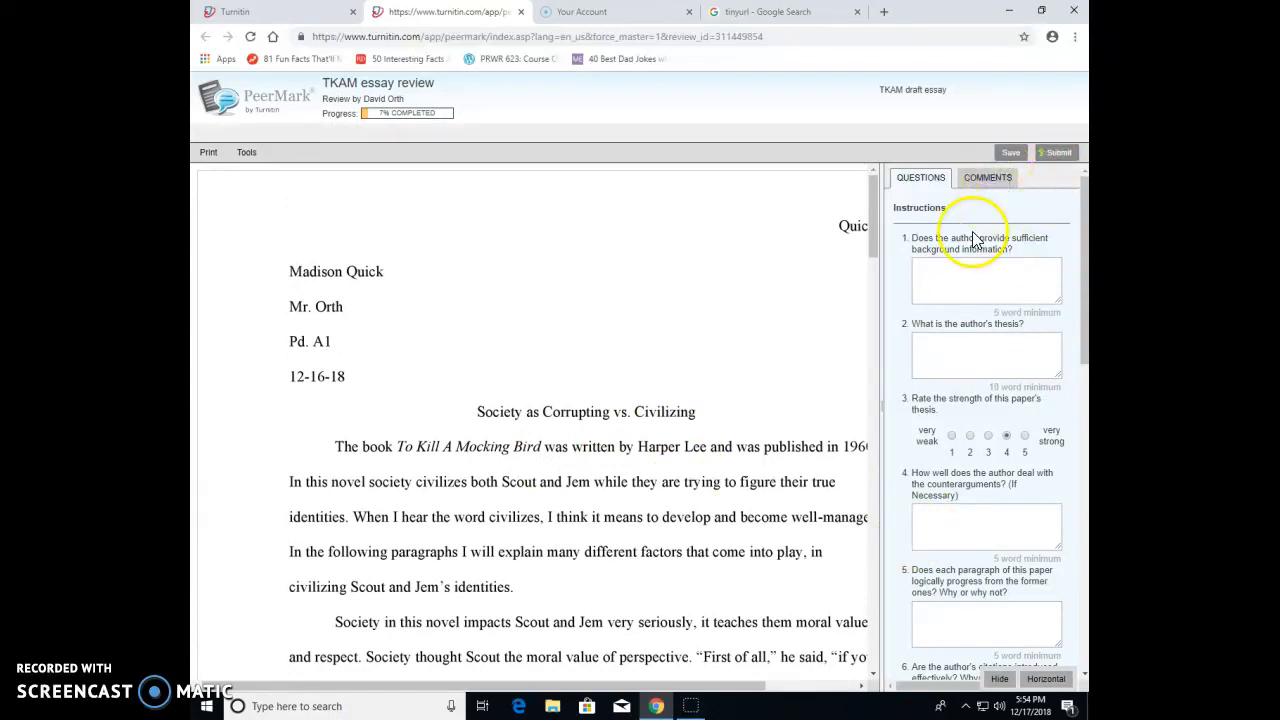
mouse_move(1030, 158)
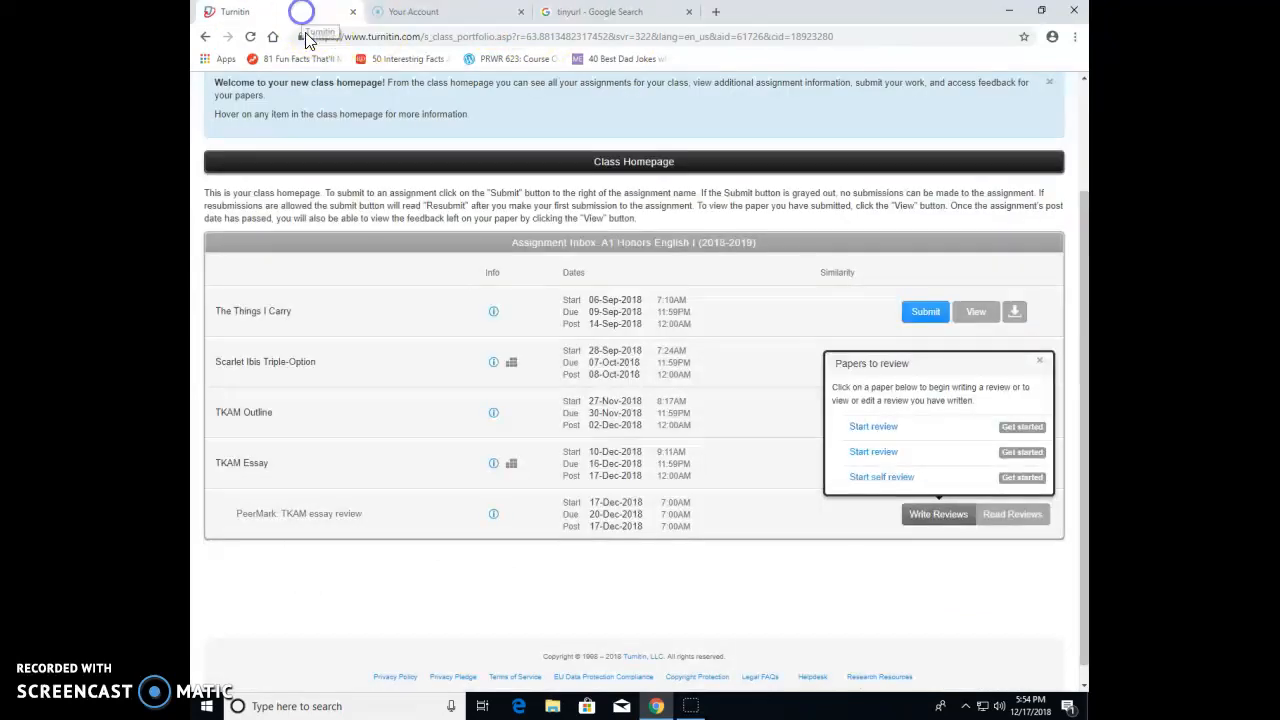
mouse_move(896, 444)
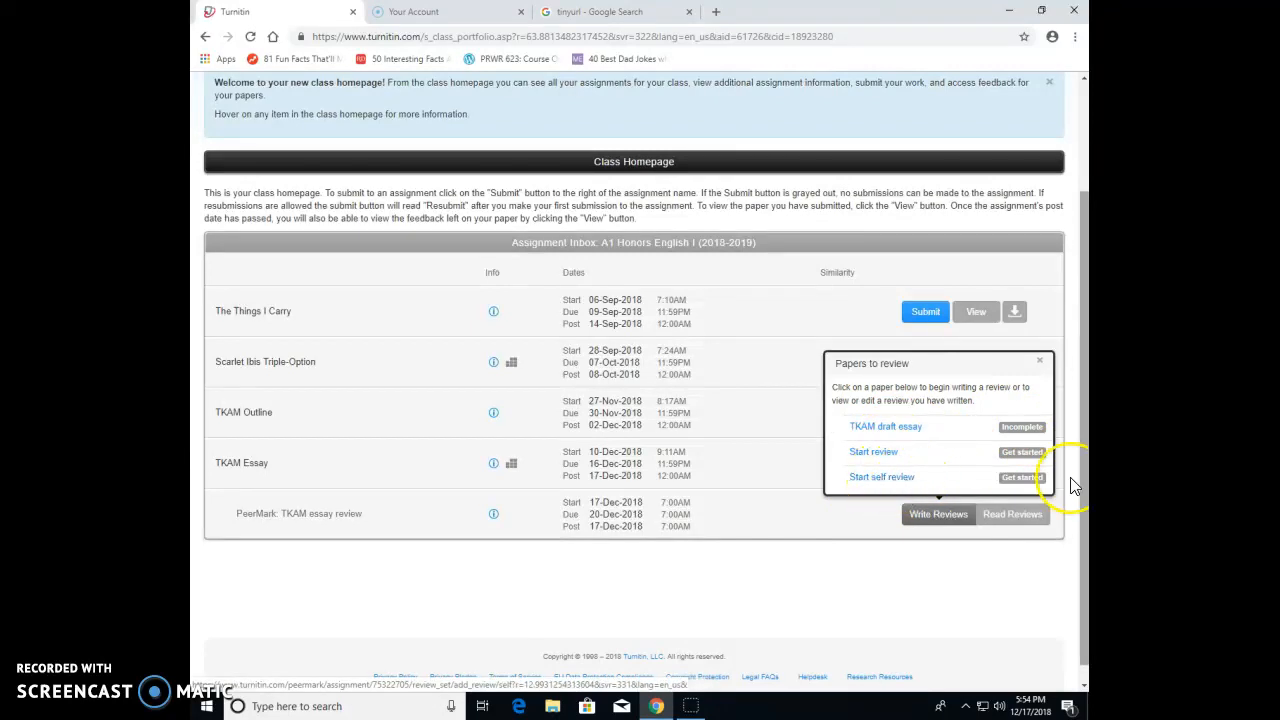
mouse_move(772, 630)
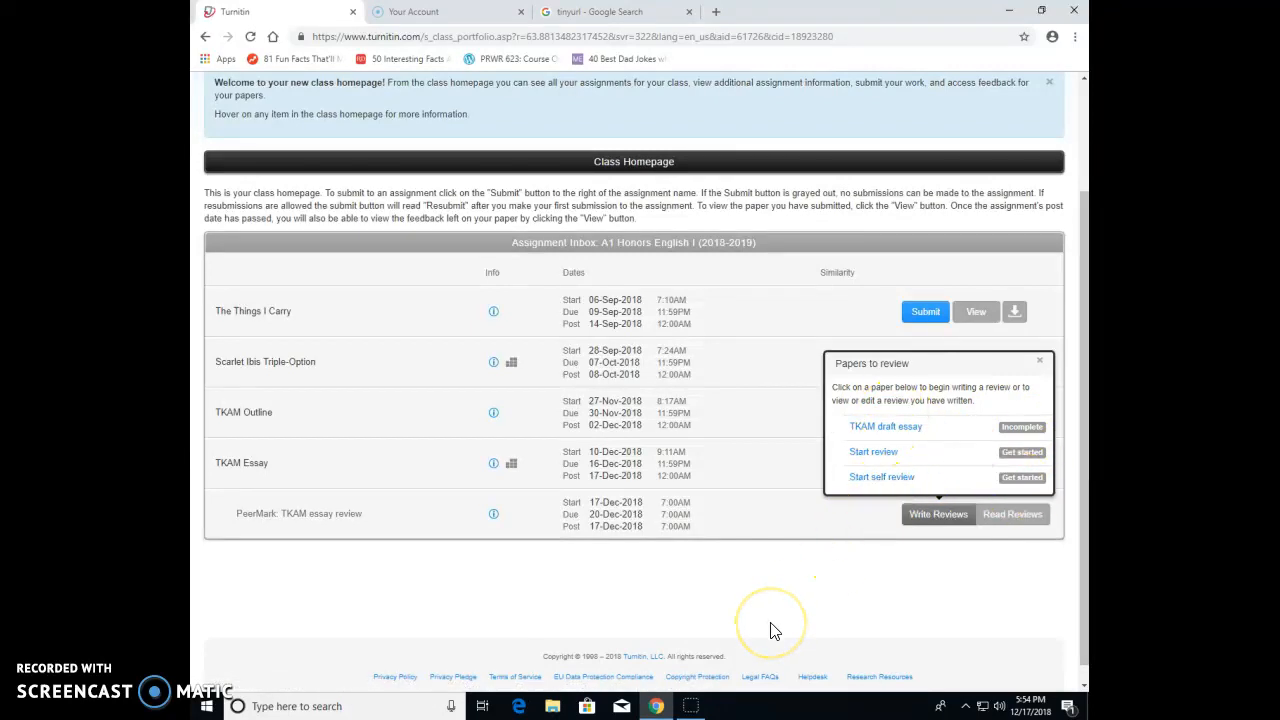
mouse_move(862, 562)
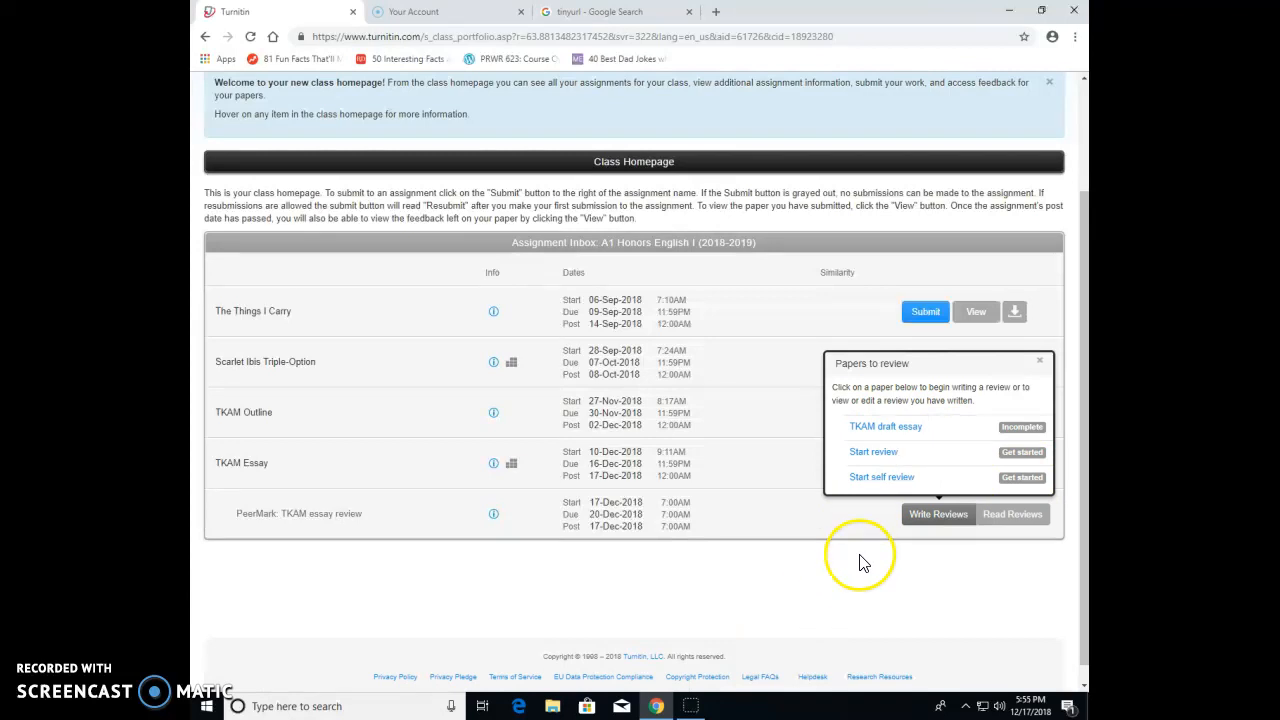
mouse_move(870, 492)
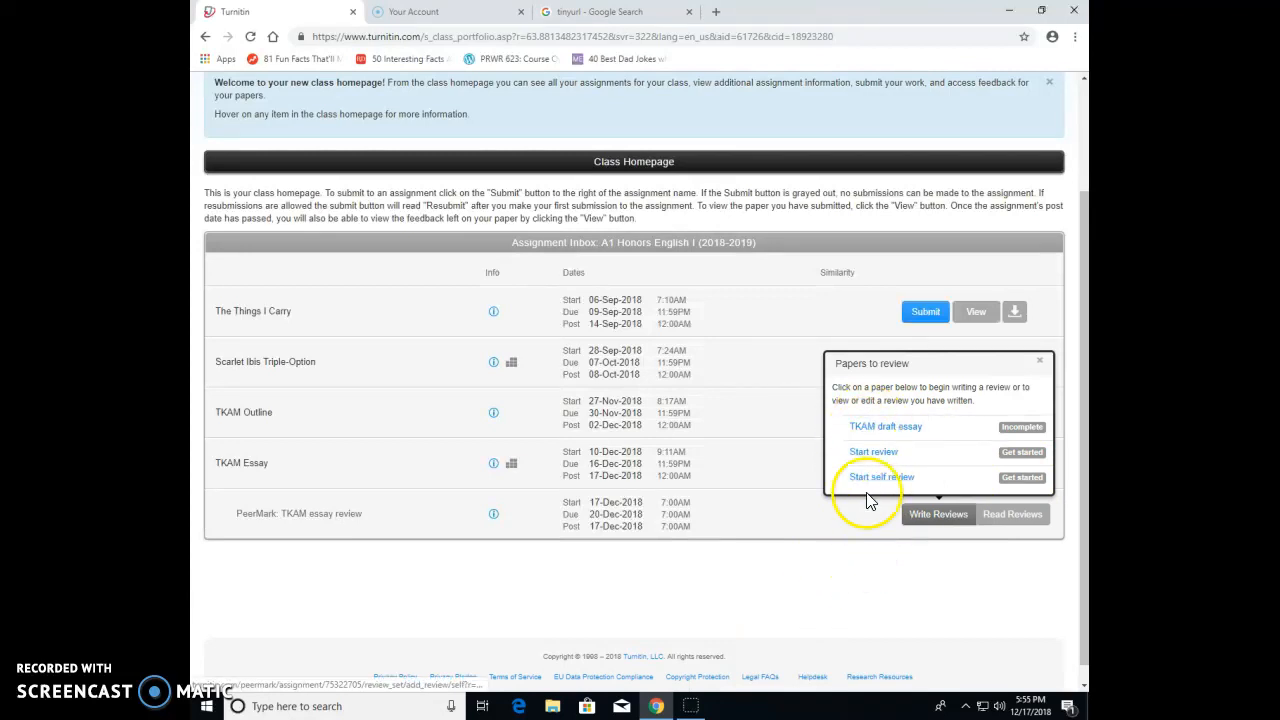
mouse_move(858, 498)
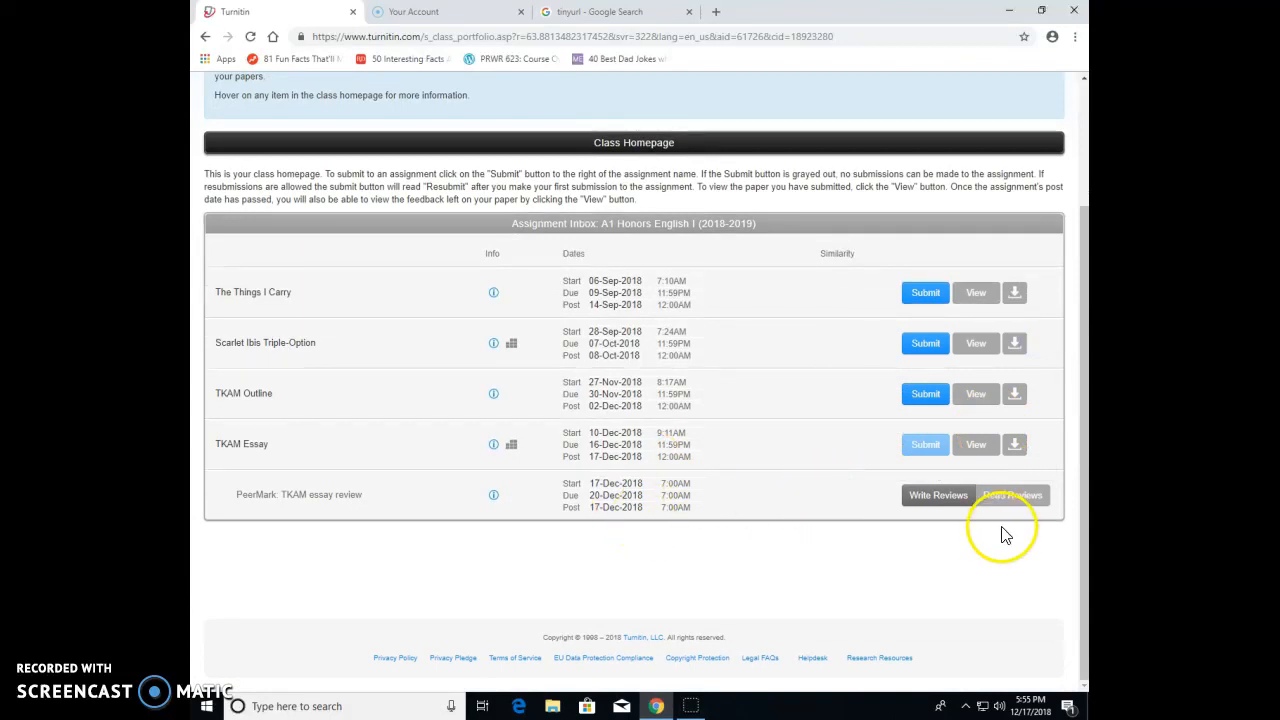
mouse_move(688, 502)
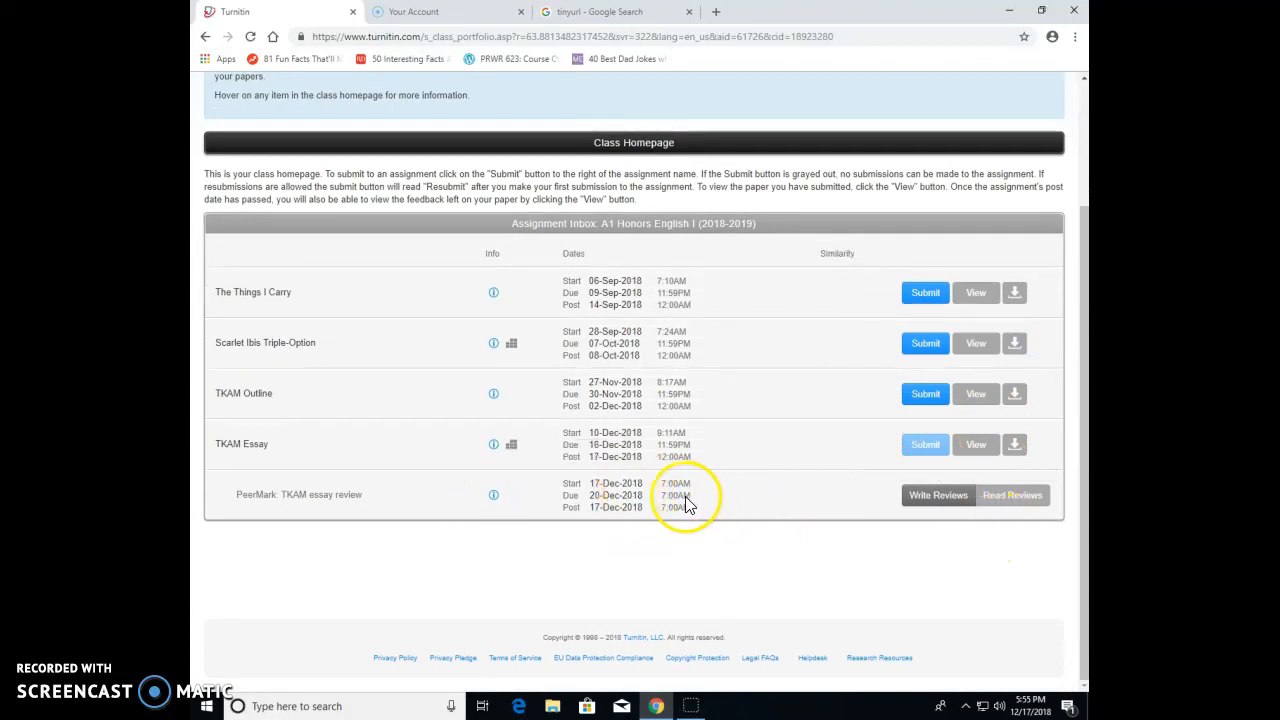